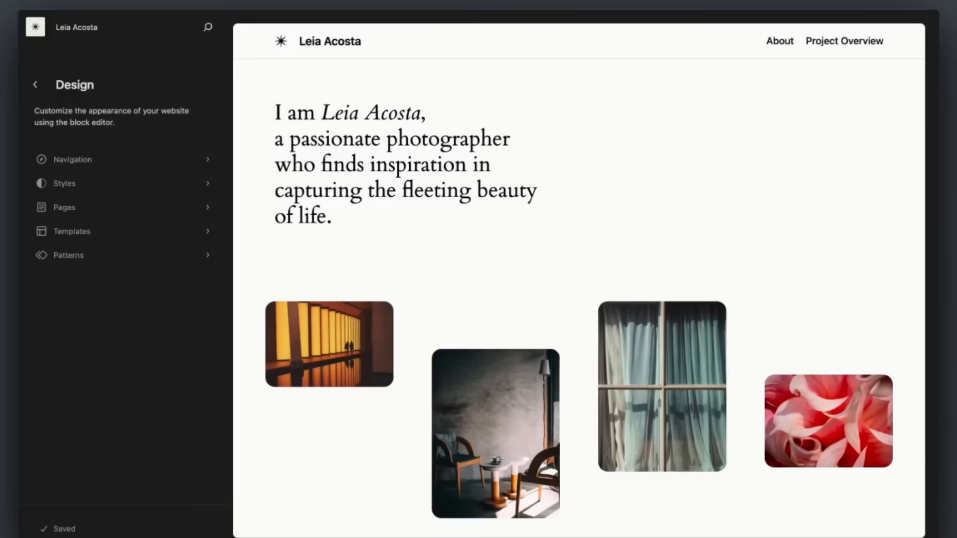
# Step: Open the Fonts library from Typography and switch it to the Upload section for a custom font
pyautogui.click(921, 150)
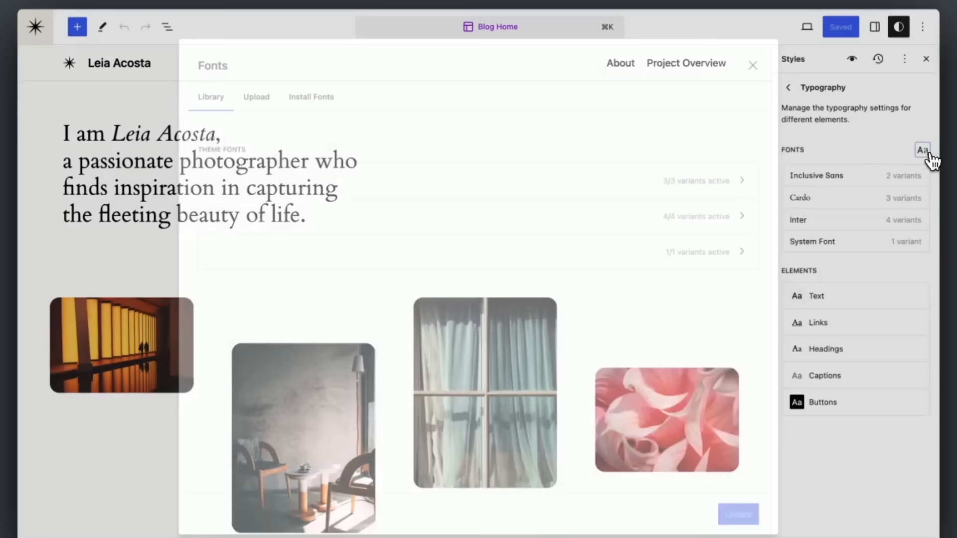
pyautogui.click(255, 96)
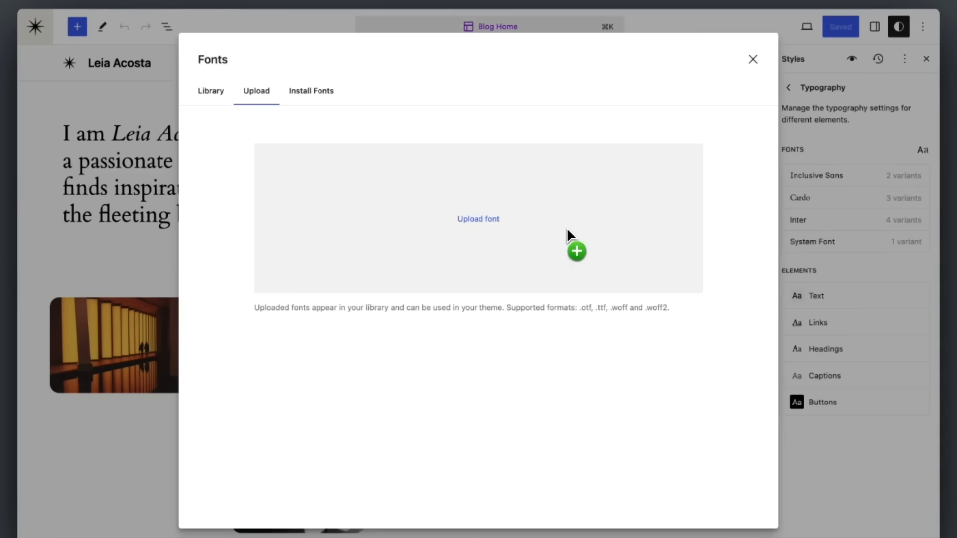